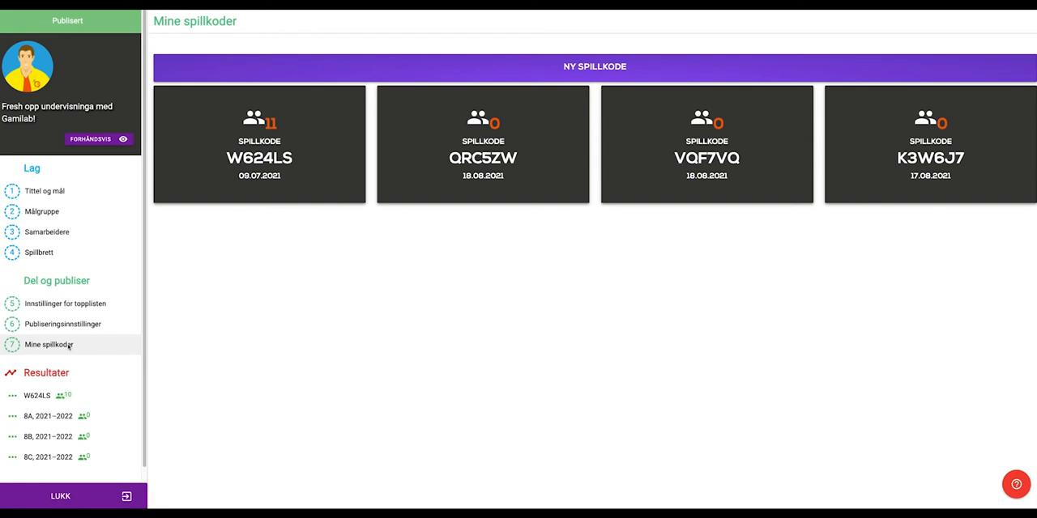
mouse_move(334, 256)
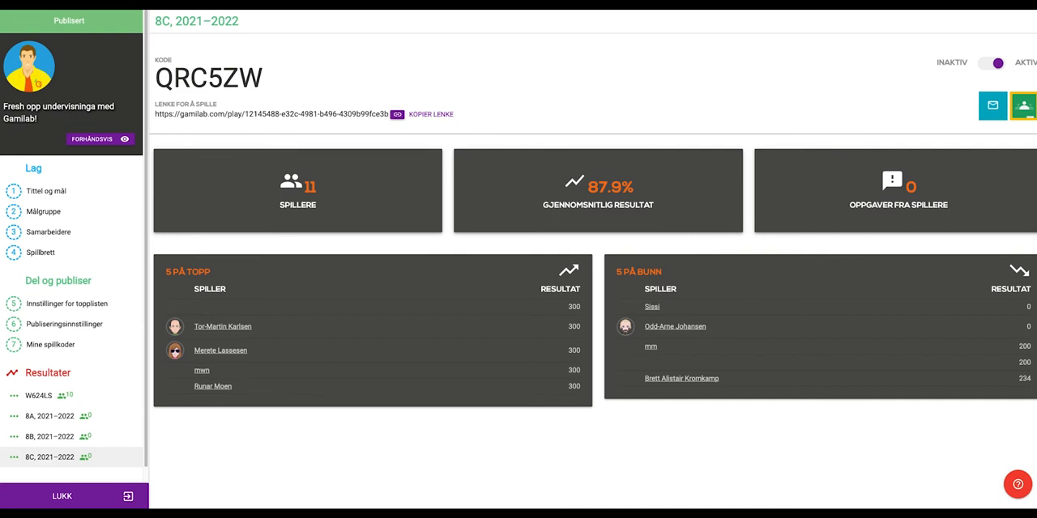
Step: Create a new play code named '9A, 2021–2022' from Mine spillkoder, landing on its empty results overview
left_click(50, 344)
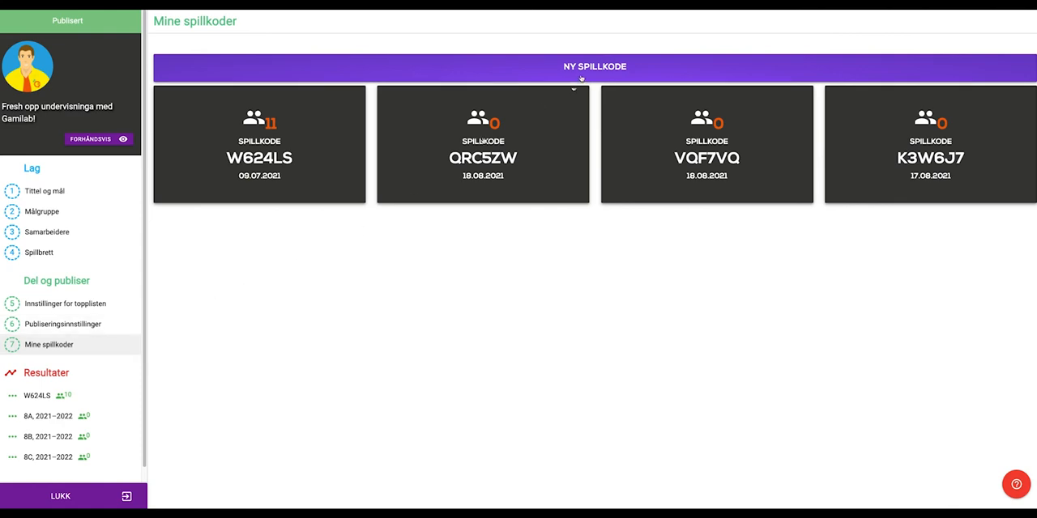
left_click(594, 66)
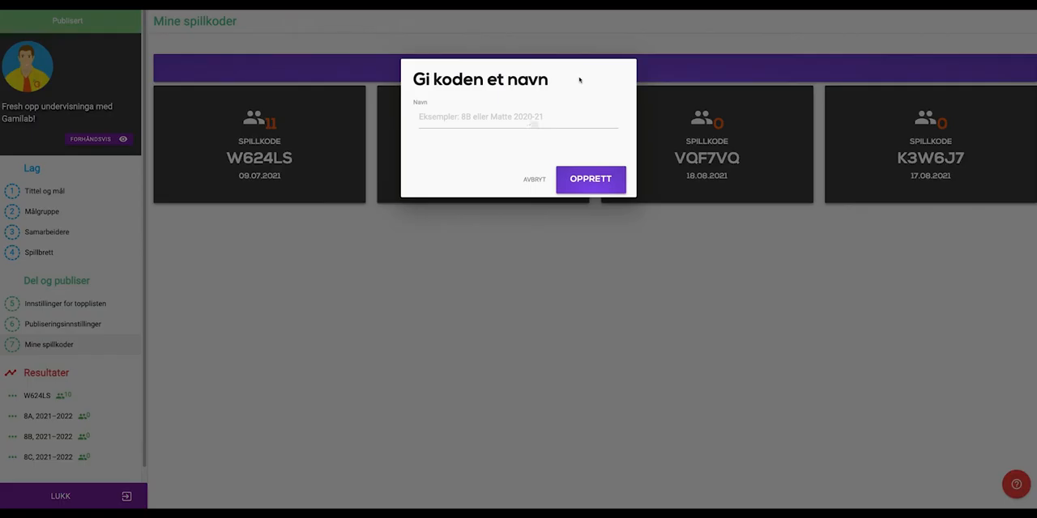
left_click(519, 117)
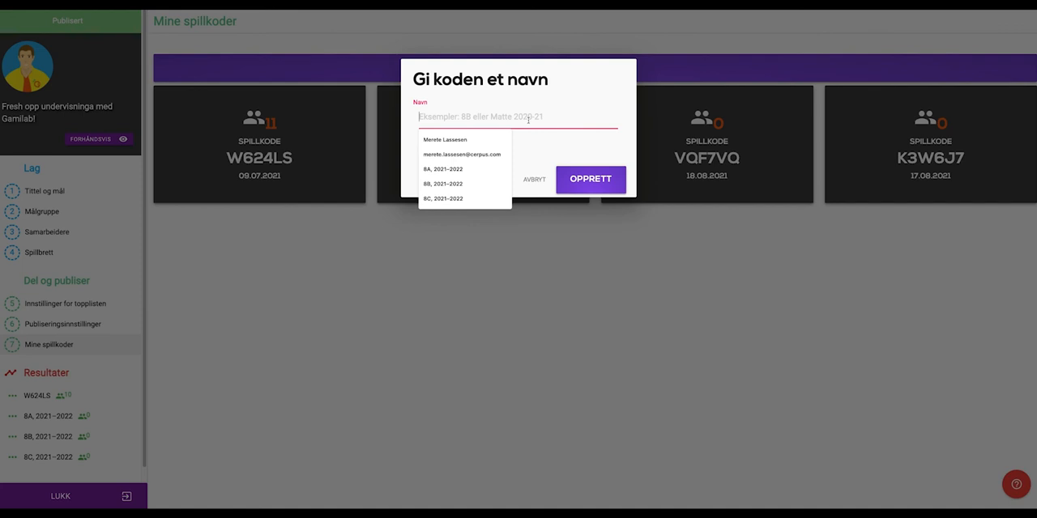
type("9A, 2021-20")
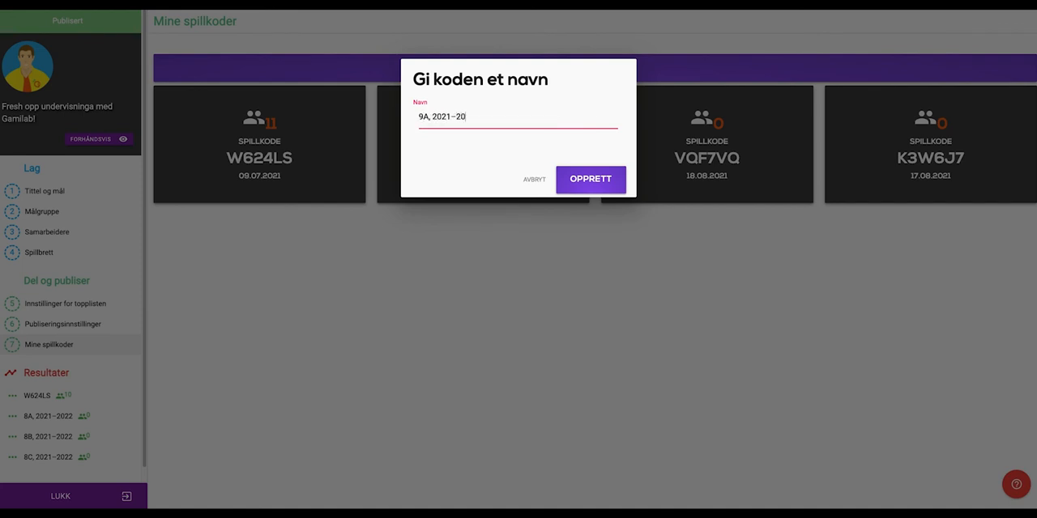
type("22")
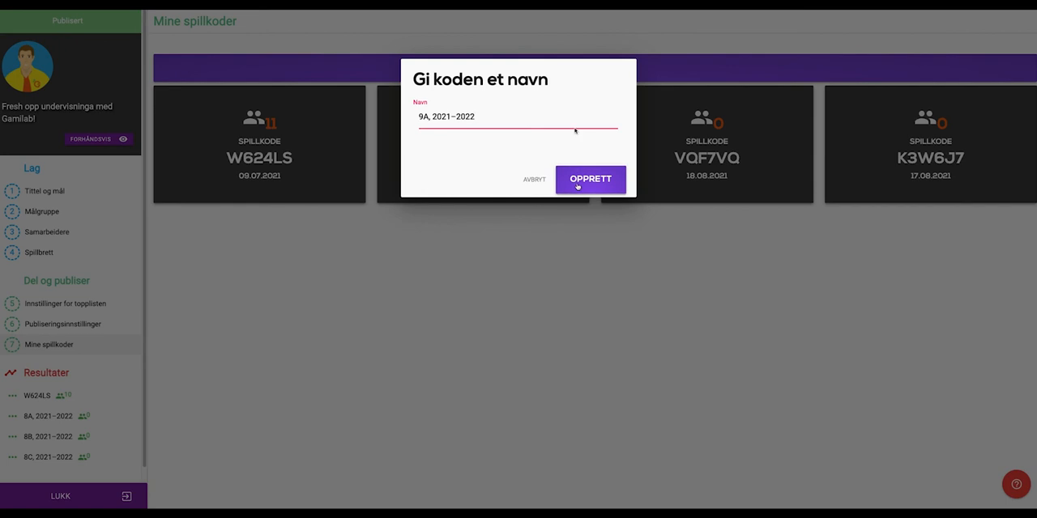
left_click(590, 179)
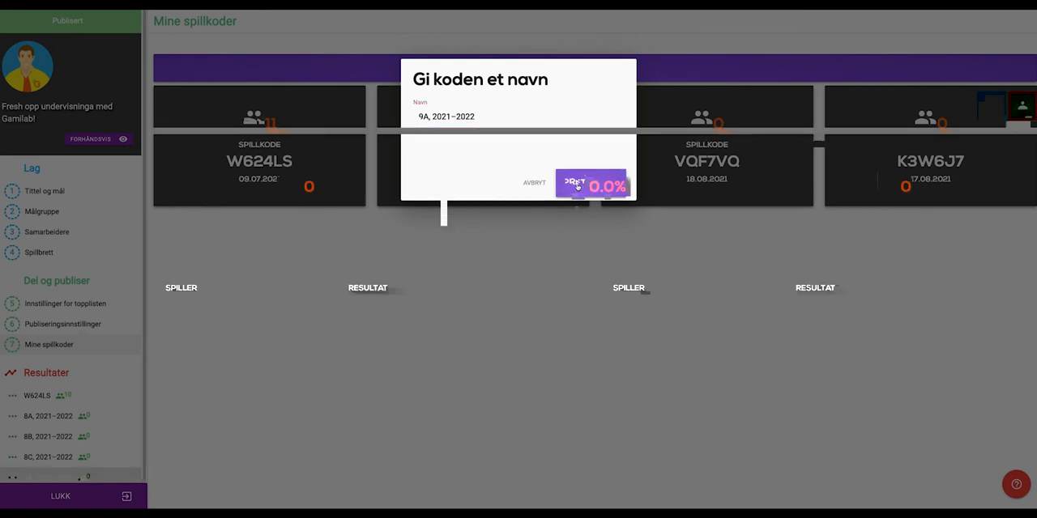
left_click(590, 182)
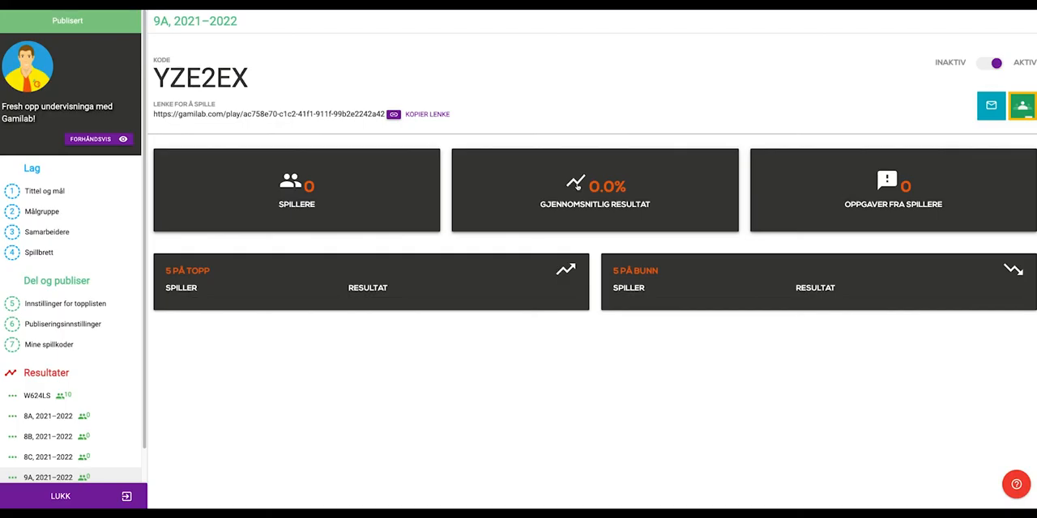